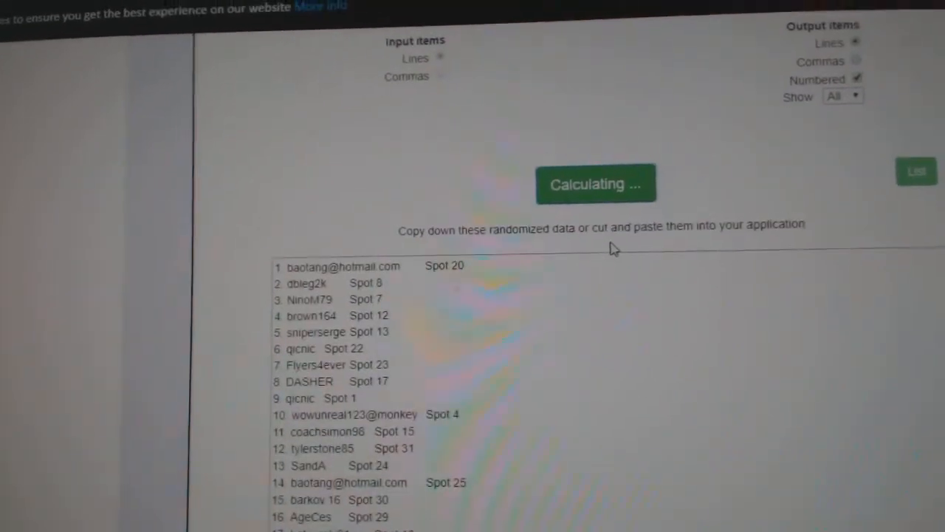
- Shuffle the participant spot list, then shuffle the NHL team list twice in RANDOM.ORG
left_click(595, 183)
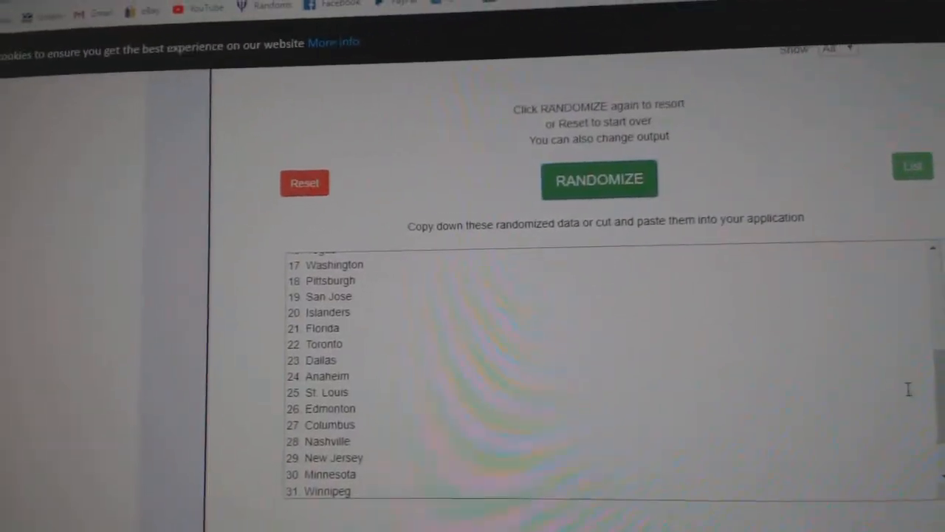
left_click(598, 179)
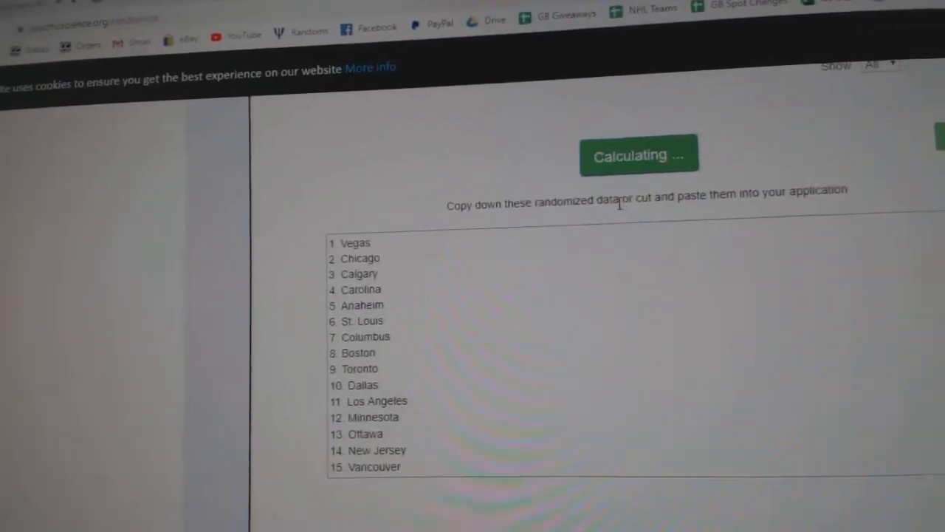
left_click(638, 155)
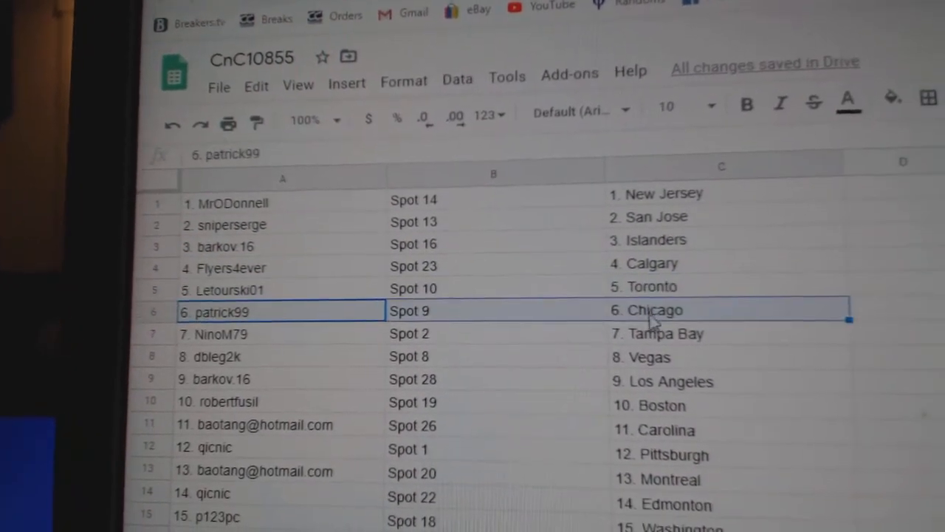
left_click(215, 355)
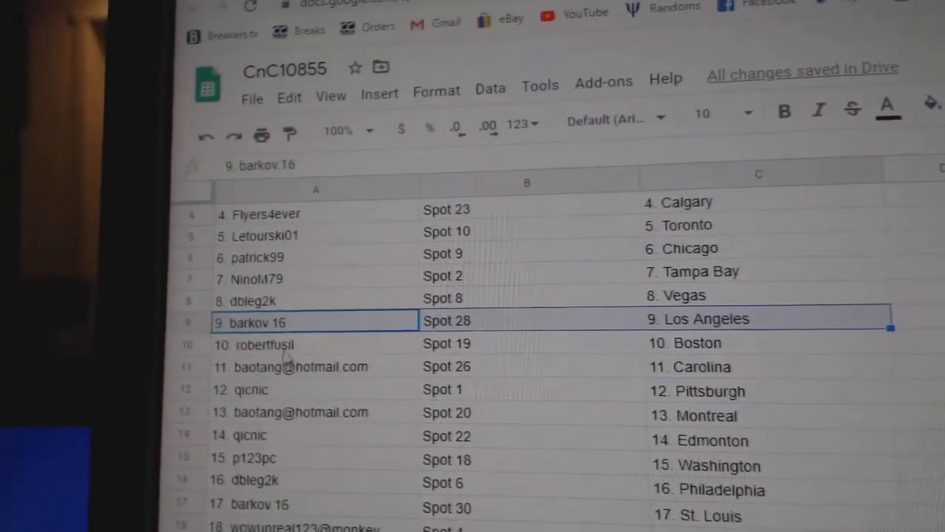
left_click(311, 346)
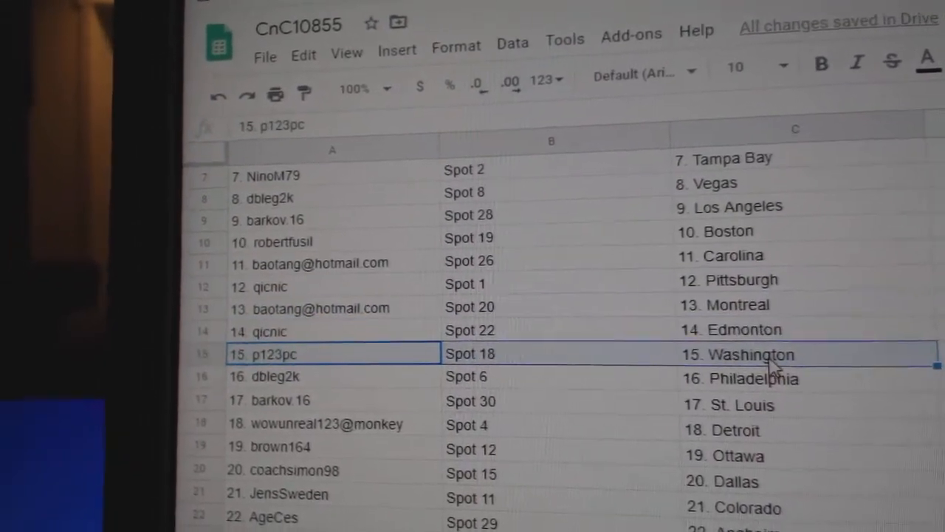
left_click(295, 374)
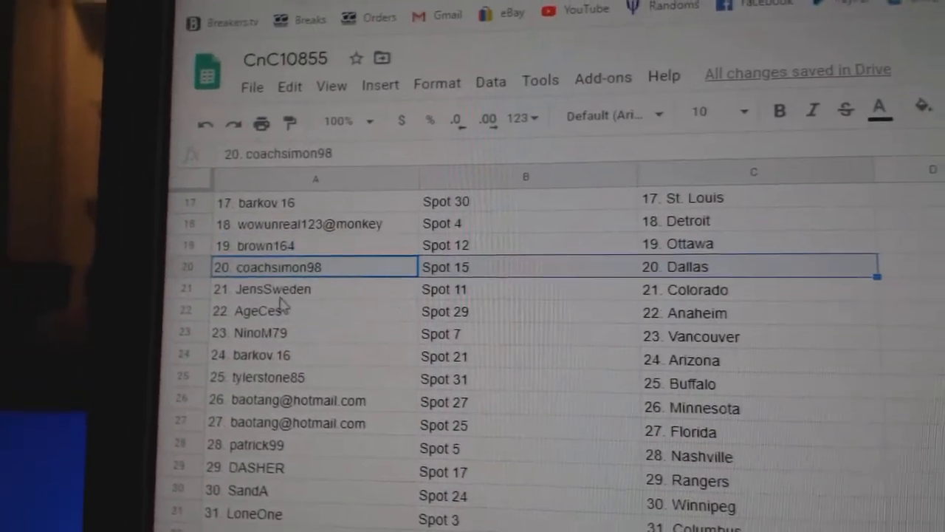
left_click(280, 299)
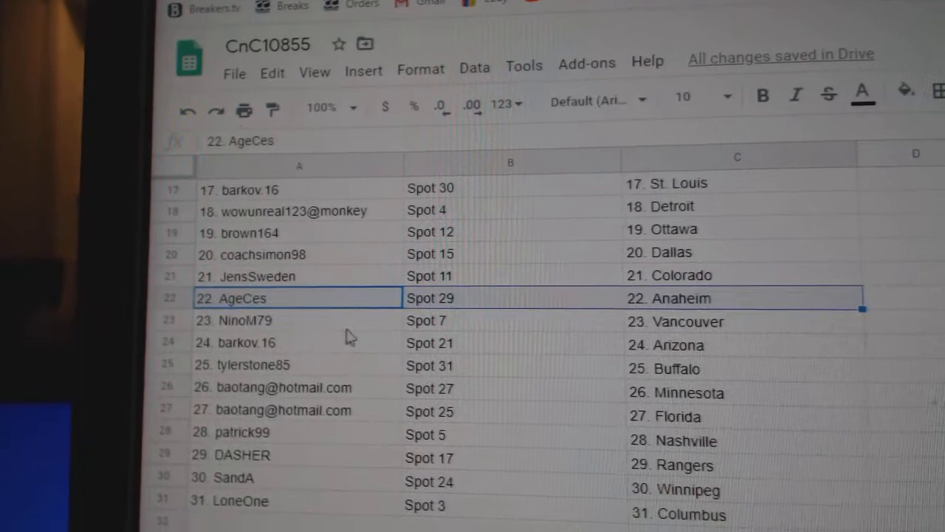
left_click(277, 347)
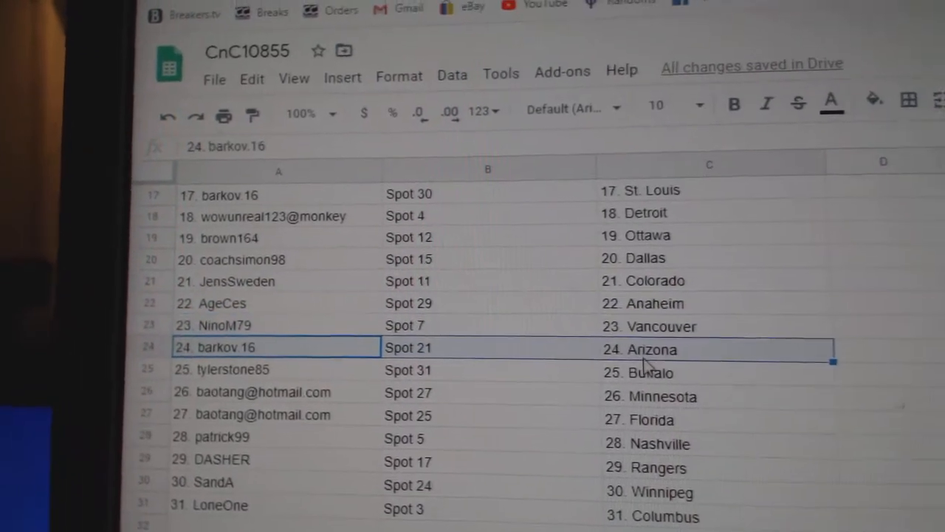
left_click(262, 389)
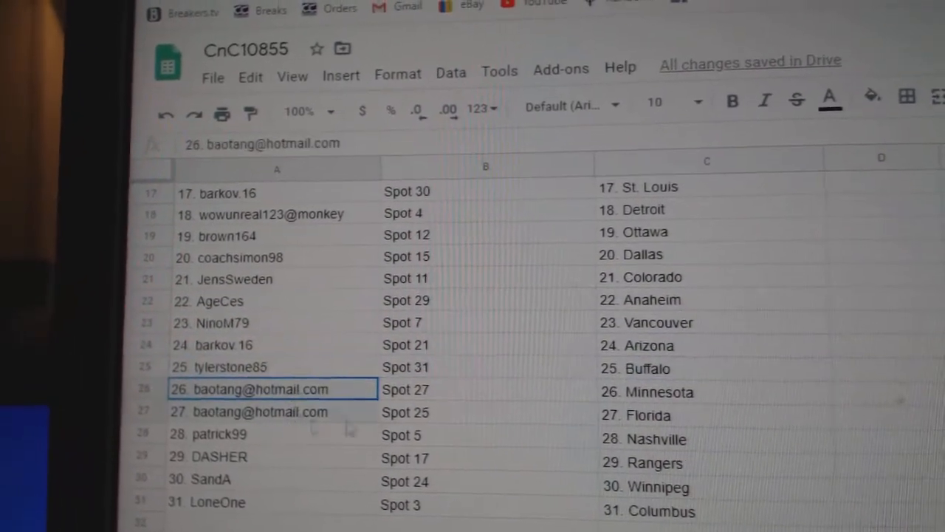
left_click(222, 434)
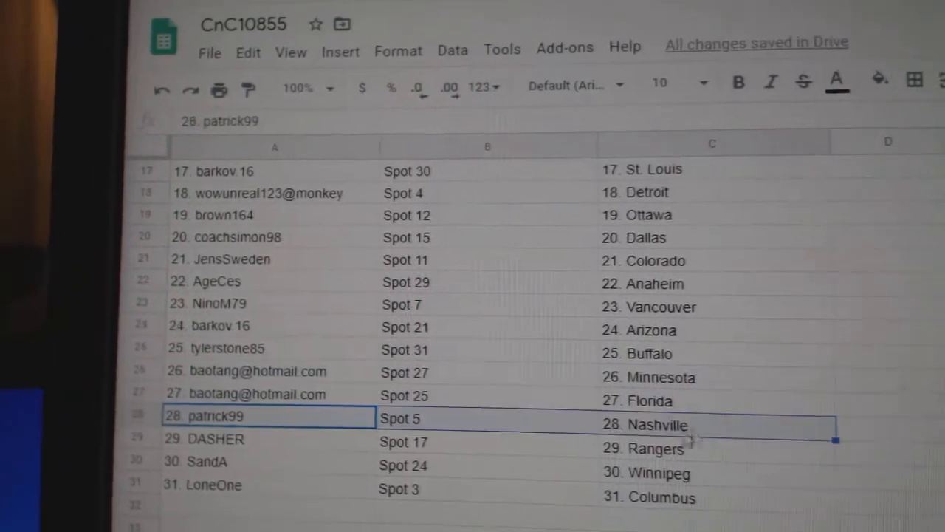